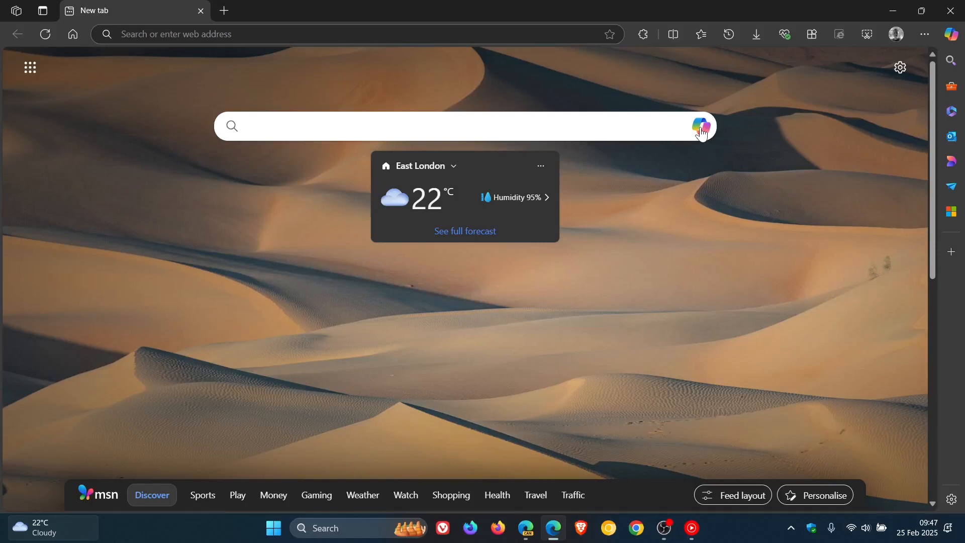
pyautogui.moveTo(727, 288)
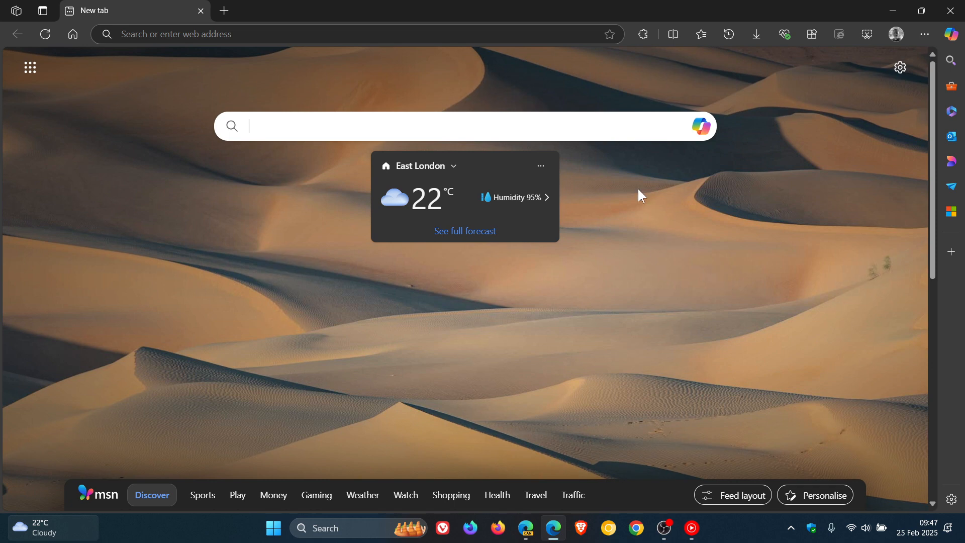
pyautogui.moveTo(366, 271)
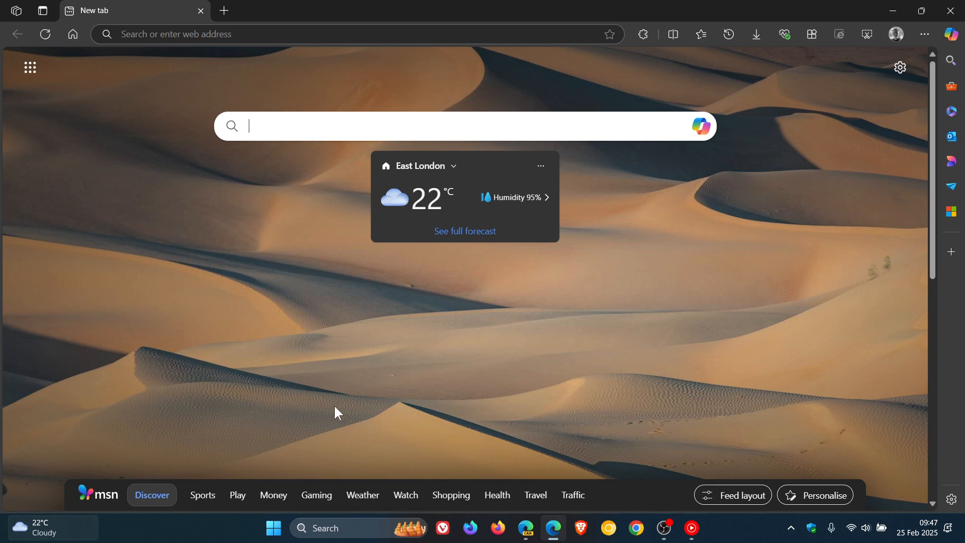
pyautogui.moveTo(330, 191)
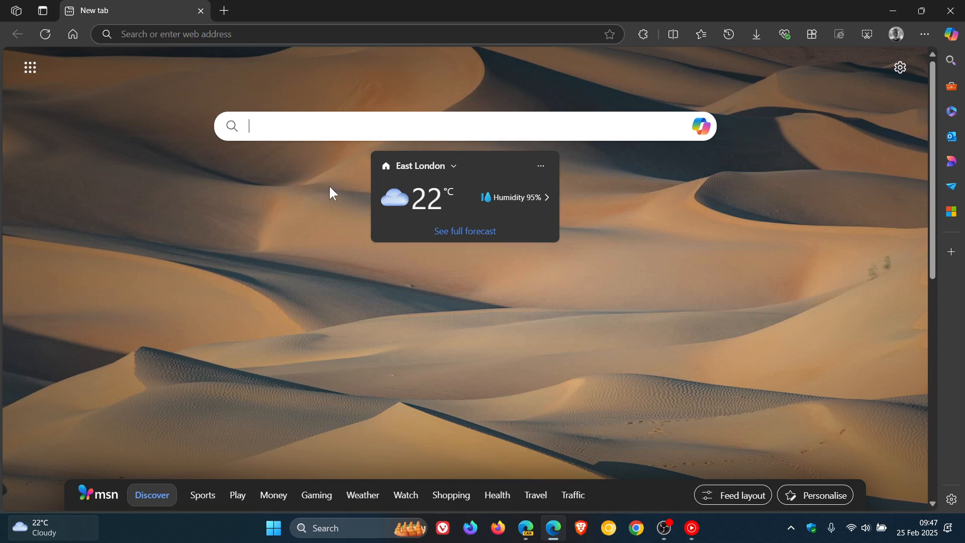
pyautogui.moveTo(604, 207)
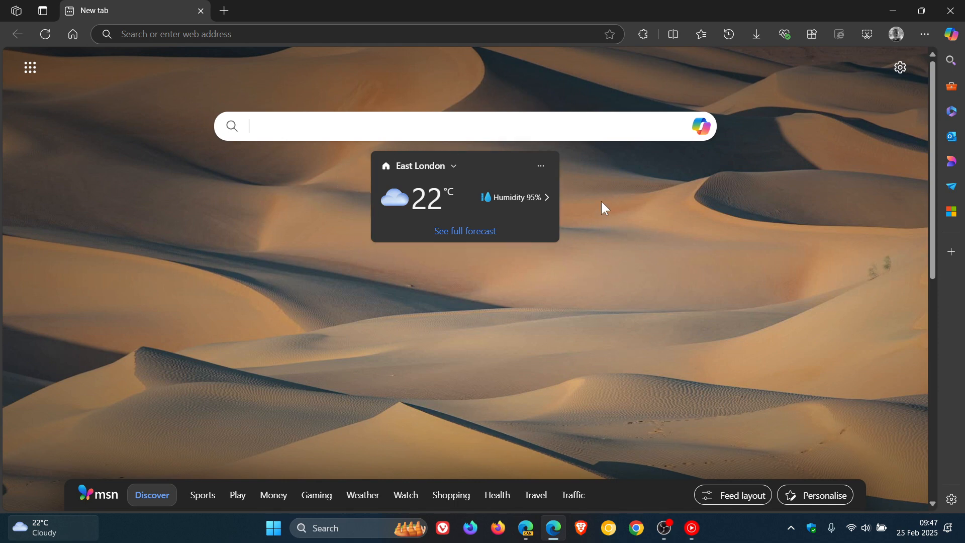
pyautogui.moveTo(602, 154)
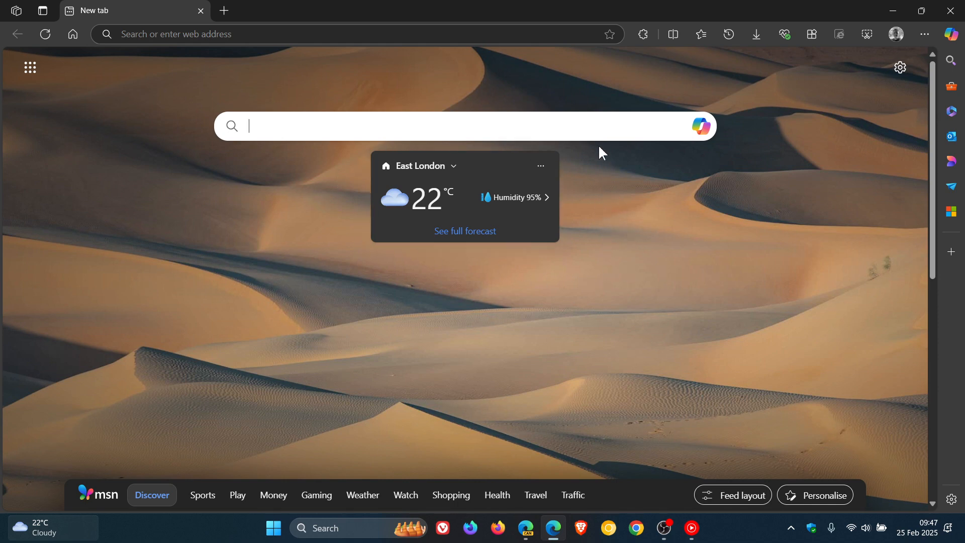
pyautogui.moveTo(652, 194)
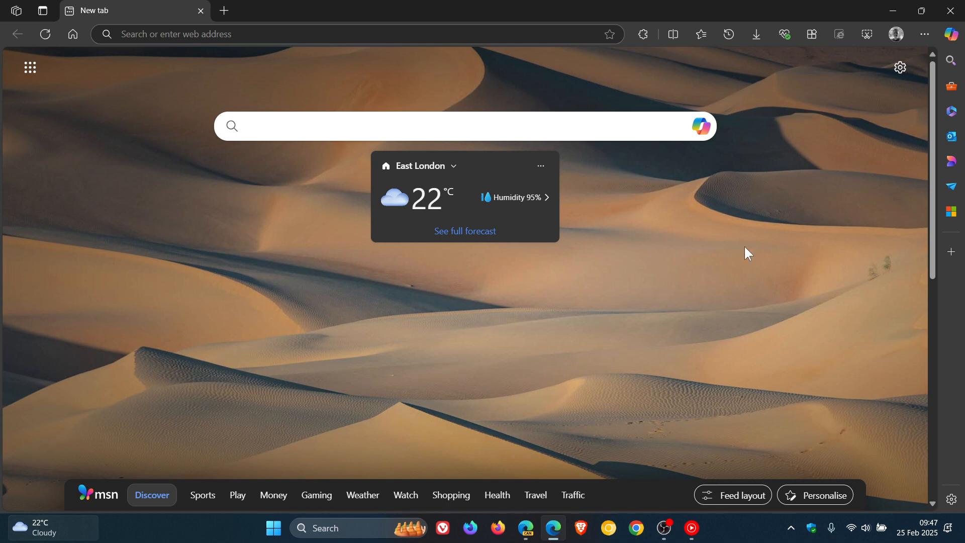
# Step: Set Quick links to 1 row in the new tab Page settings, then close the panel
pyautogui.click(900, 67)
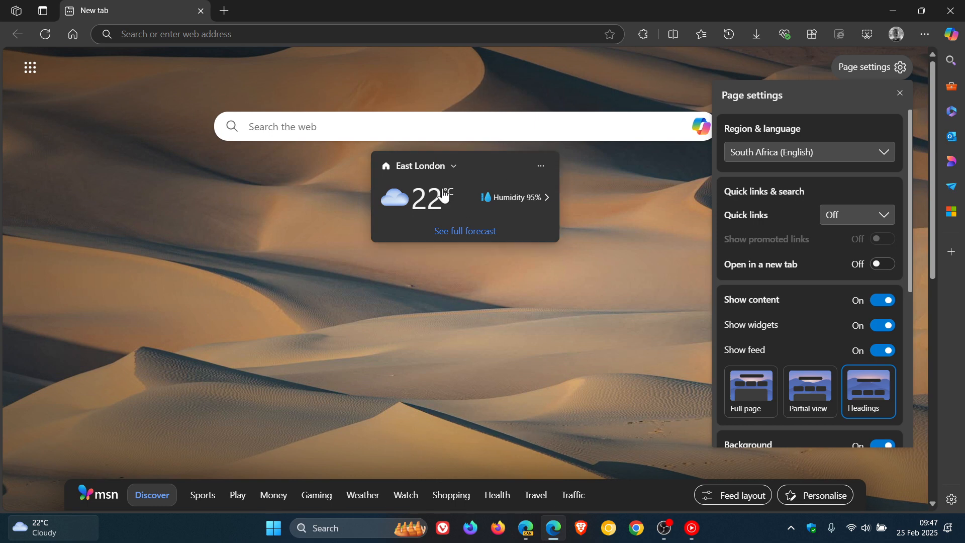
pyautogui.click(856, 215)
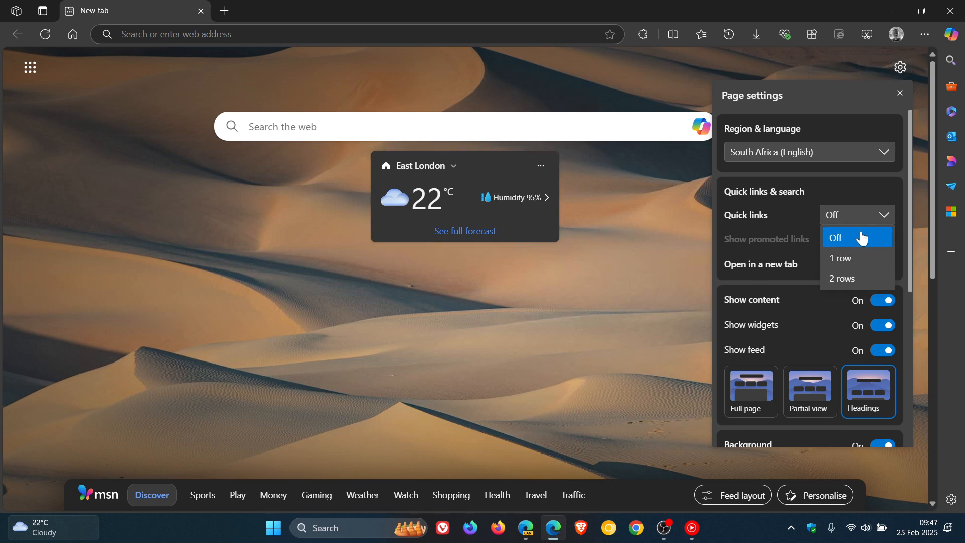
pyautogui.click(841, 259)
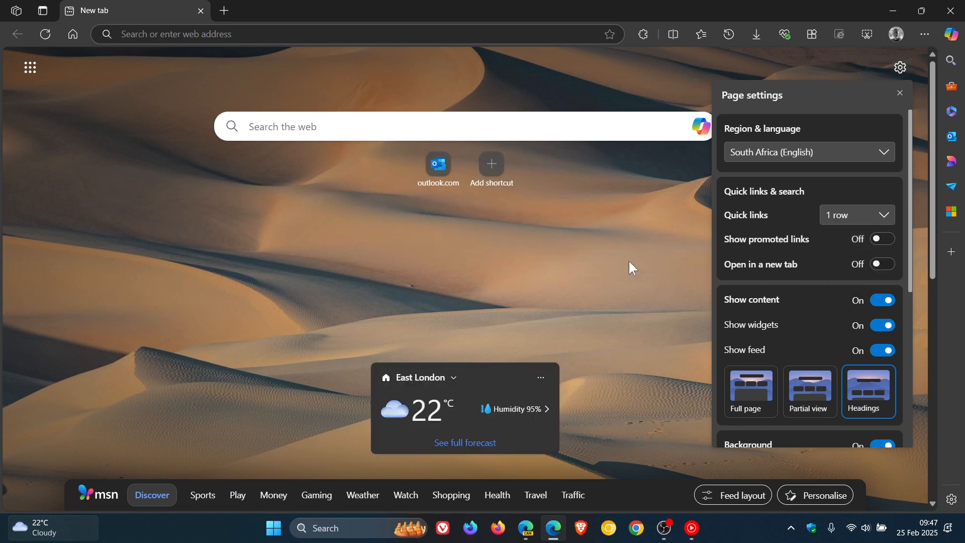
pyautogui.click(899, 93)
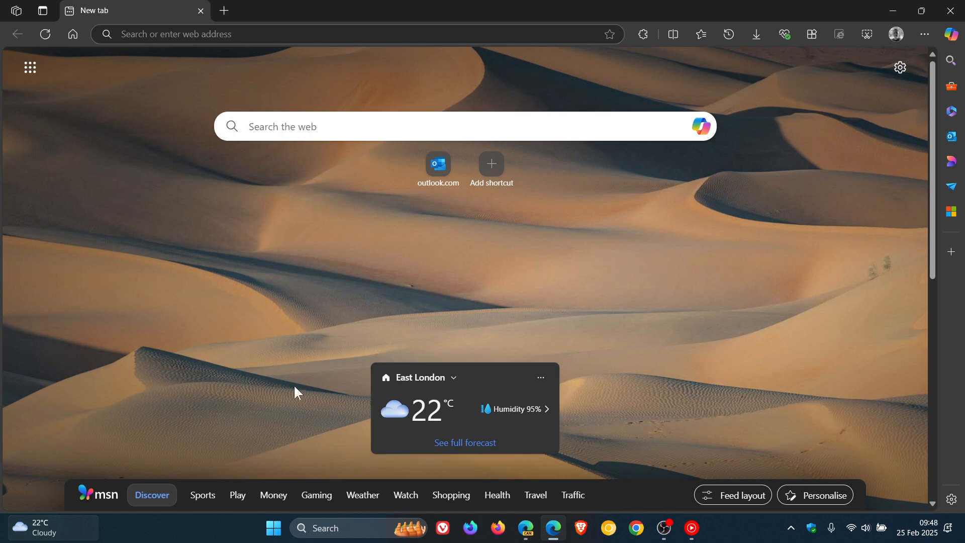
pyautogui.moveTo(688, 389)
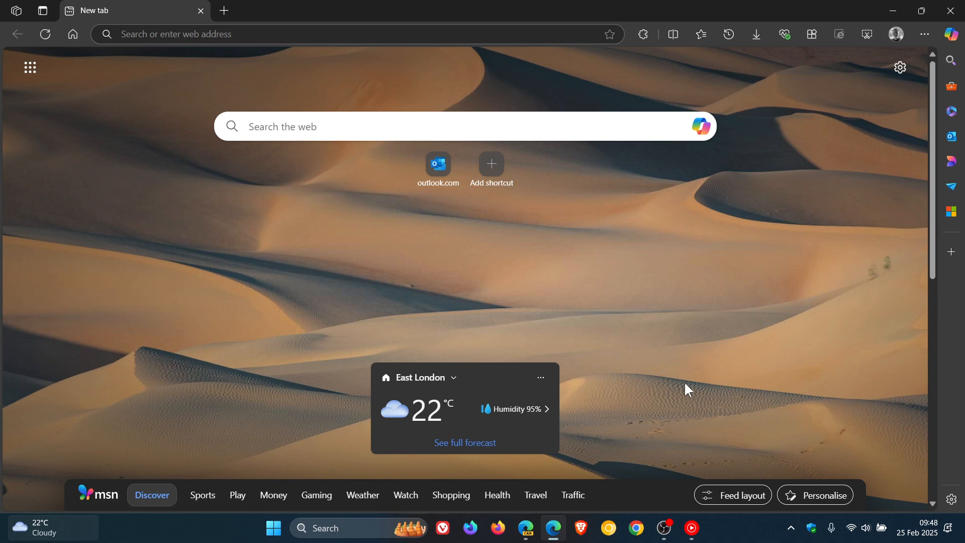
pyautogui.moveTo(530, 178)
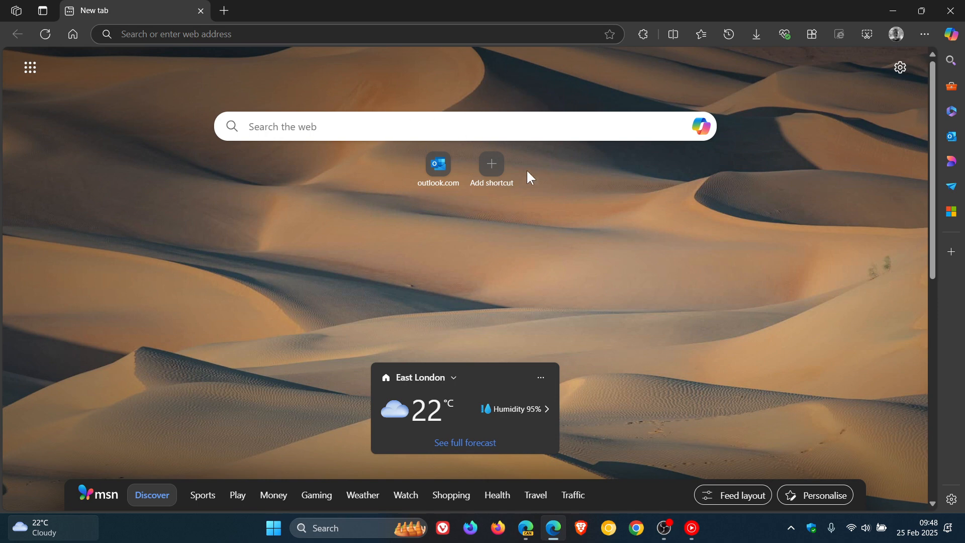
pyautogui.moveTo(715, 296)
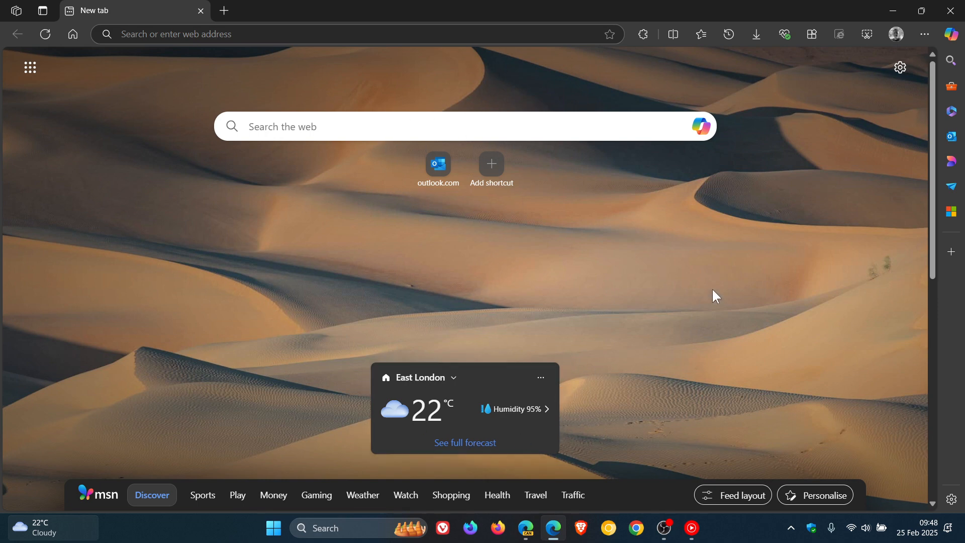
pyautogui.moveTo(727, 285)
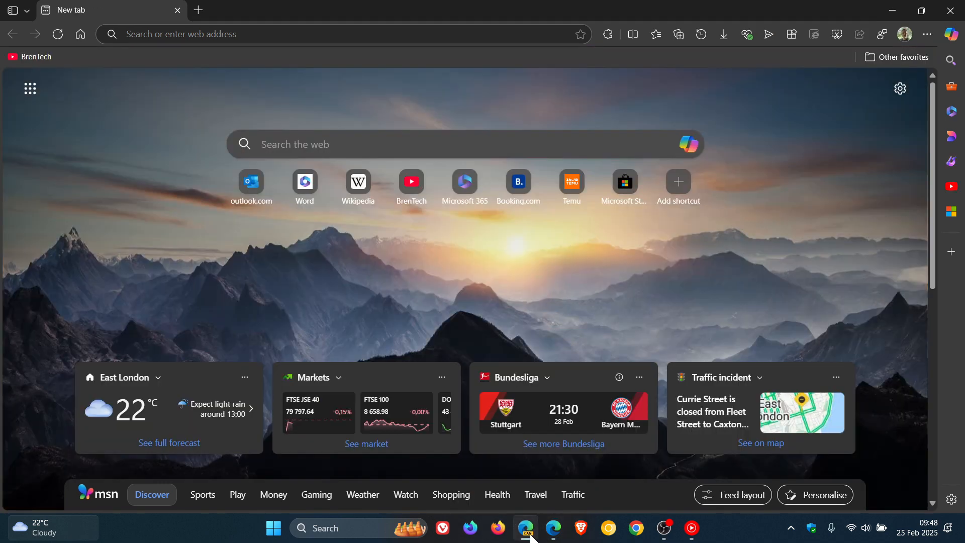
pyautogui.moveTo(230, 200)
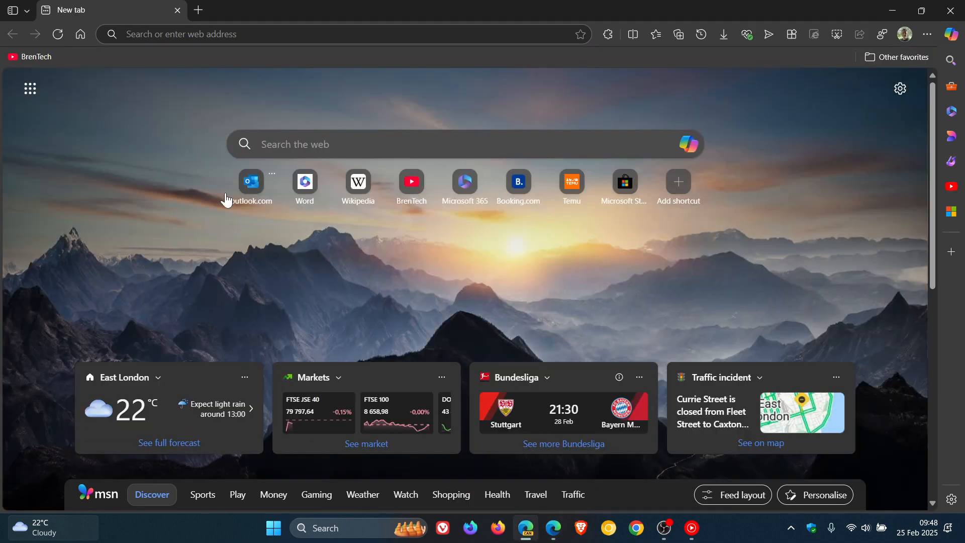
# Step: Open the Page settings panel on Edge Canary's new tab page
pyautogui.click(900, 88)
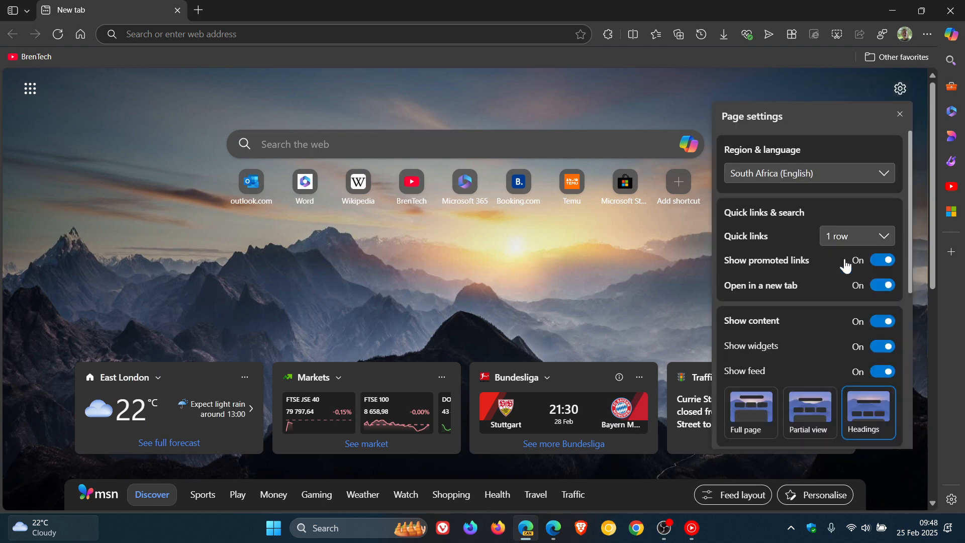
# Step: Turn Quick links off in Canary, then switch back to the Stable Edge window
pyautogui.click(900, 114)
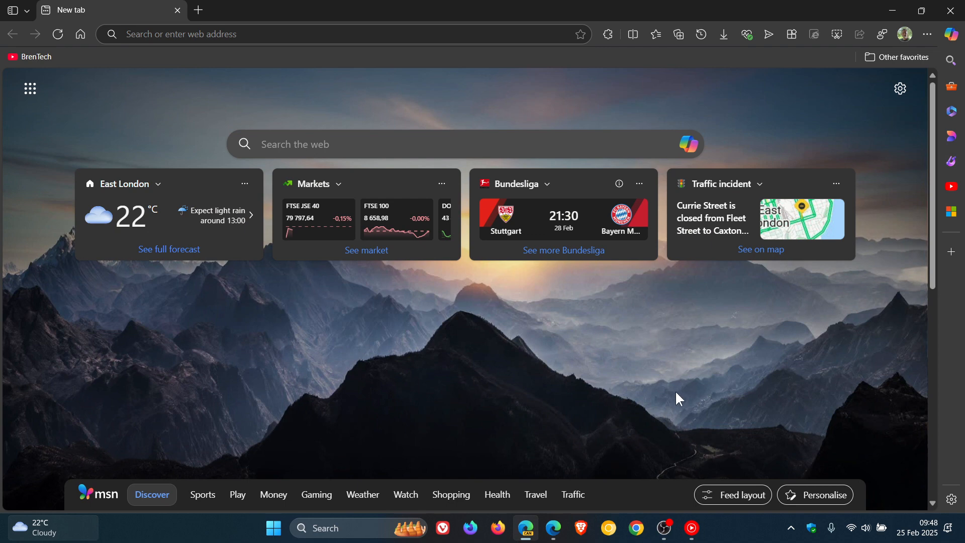
pyautogui.moveTo(675, 390)
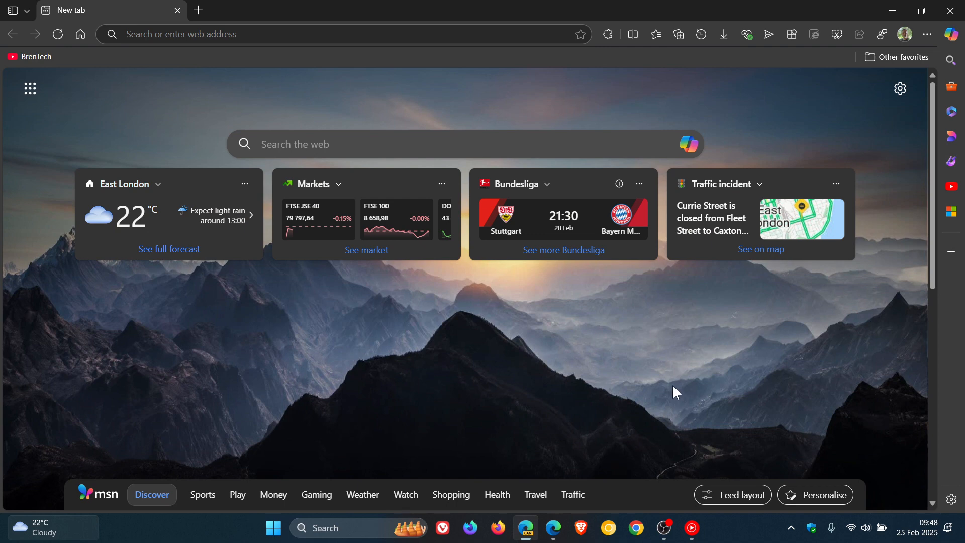
pyautogui.moveTo(755, 352)
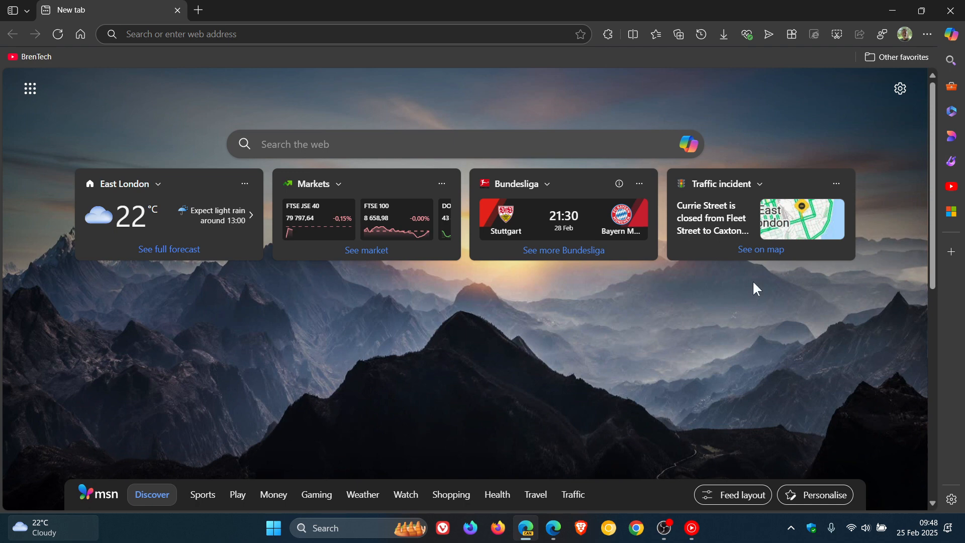
pyautogui.moveTo(294, 416)
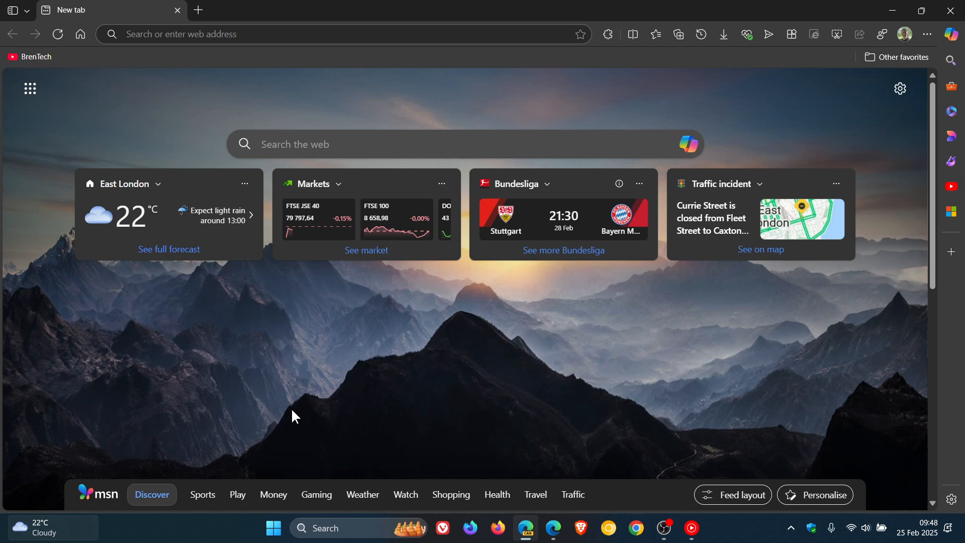
pyautogui.moveTo(332, 373)
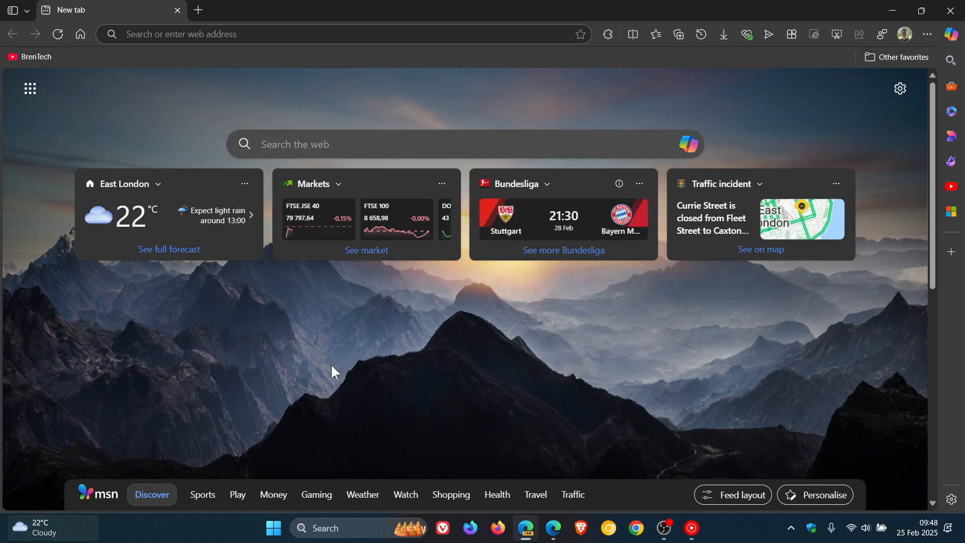
pyautogui.moveTo(564, 374)
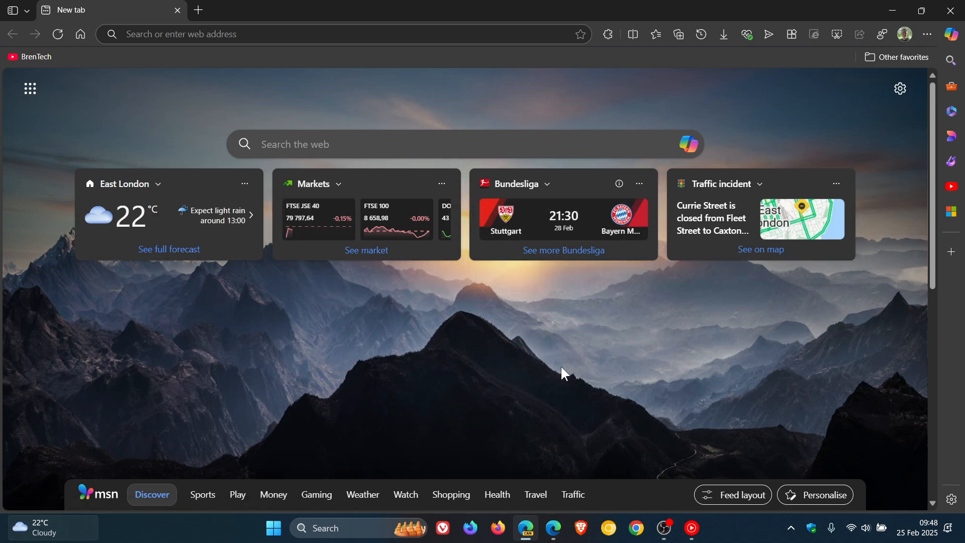
pyautogui.click(157, 184)
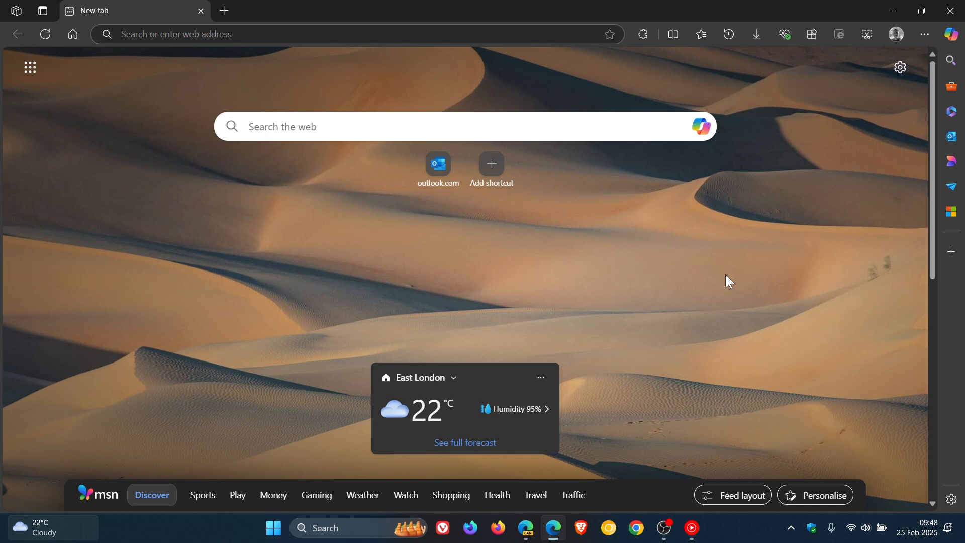
pyautogui.moveTo(691, 258)
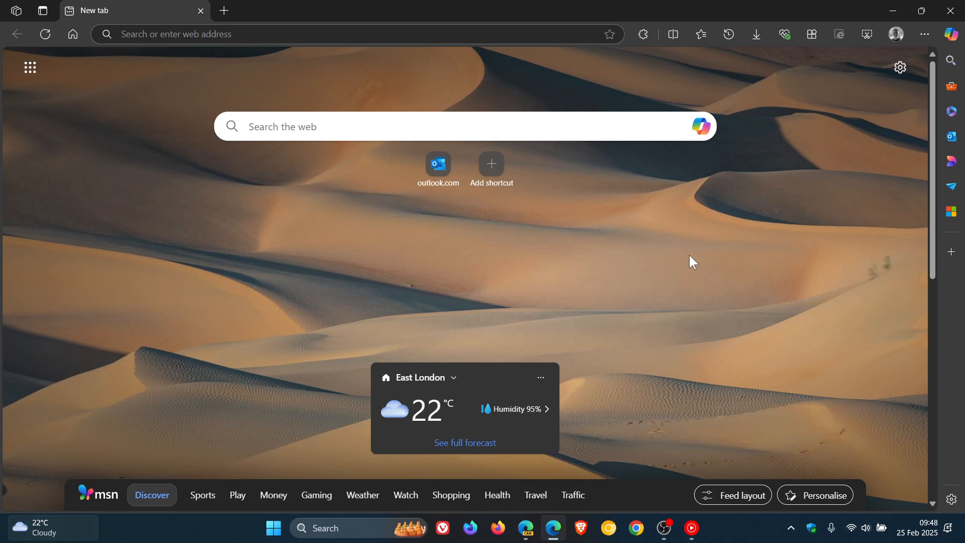